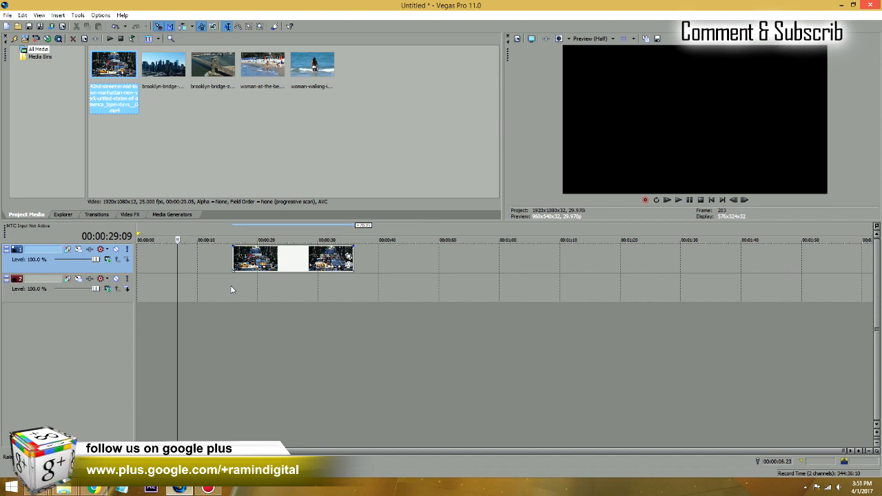
pyautogui.moveTo(255, 288)
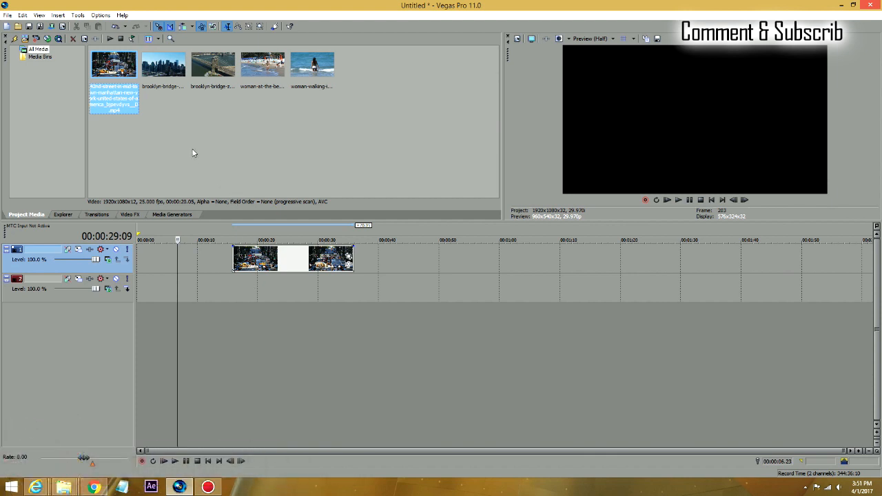
pyautogui.moveTo(178, 117)
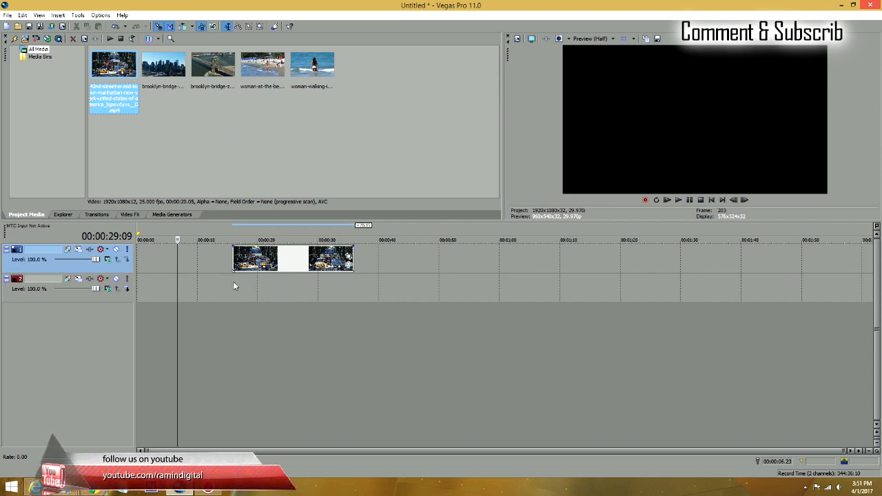
# - Place the brooklyn-bridge-zoom clip at the start of track 1, pushing the Manhattan clip later
pyautogui.click(666, 200)
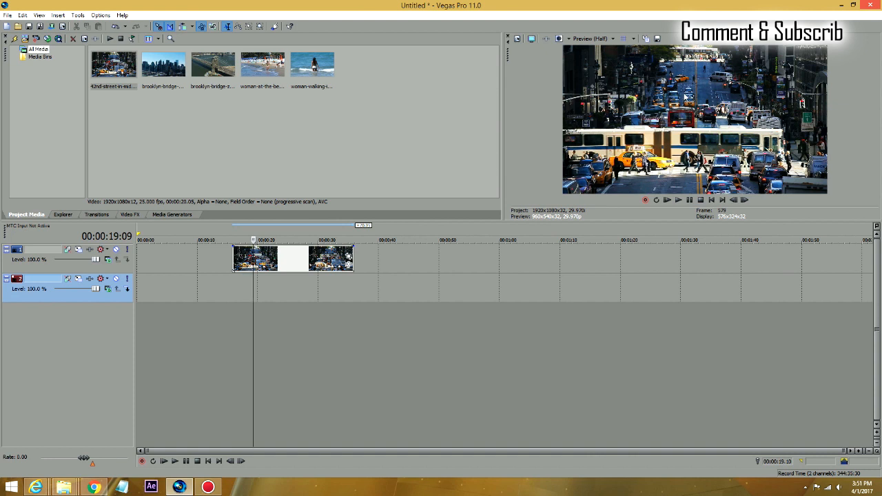
pyautogui.moveTo(317, 252)
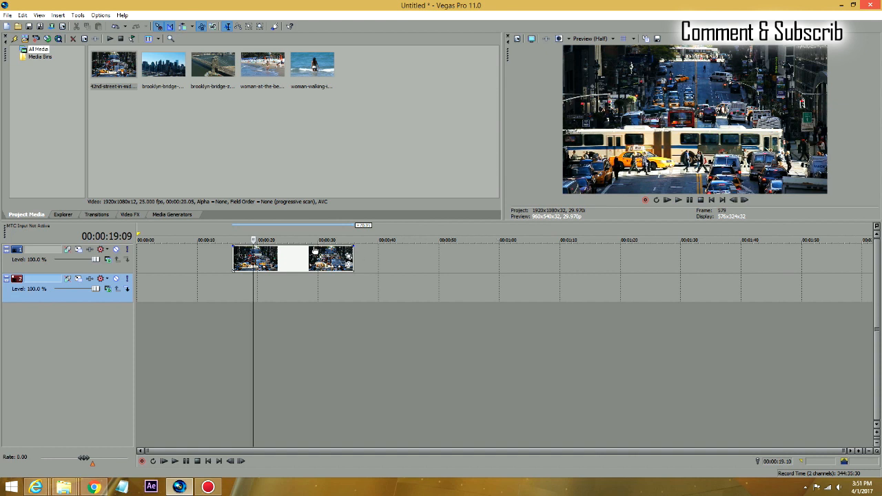
pyautogui.moveTo(304, 262)
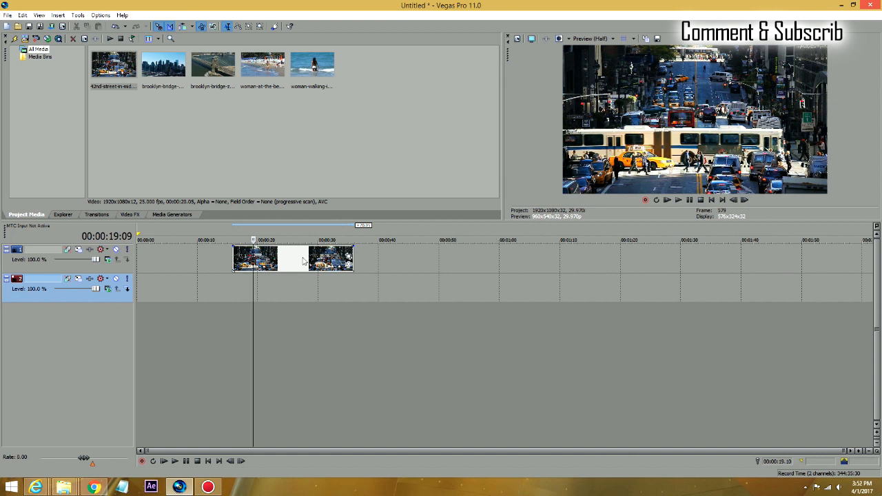
pyautogui.moveTo(288, 258)
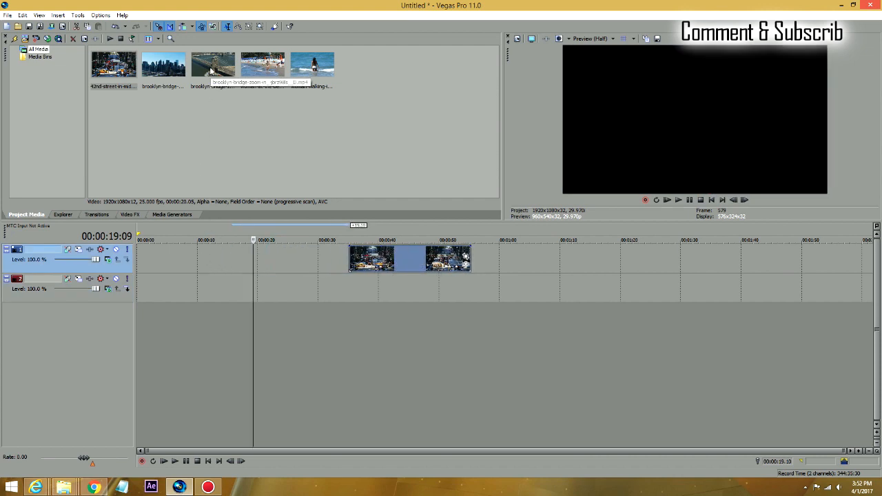
pyautogui.moveTo(213, 64); pyautogui.dragTo(159, 259)
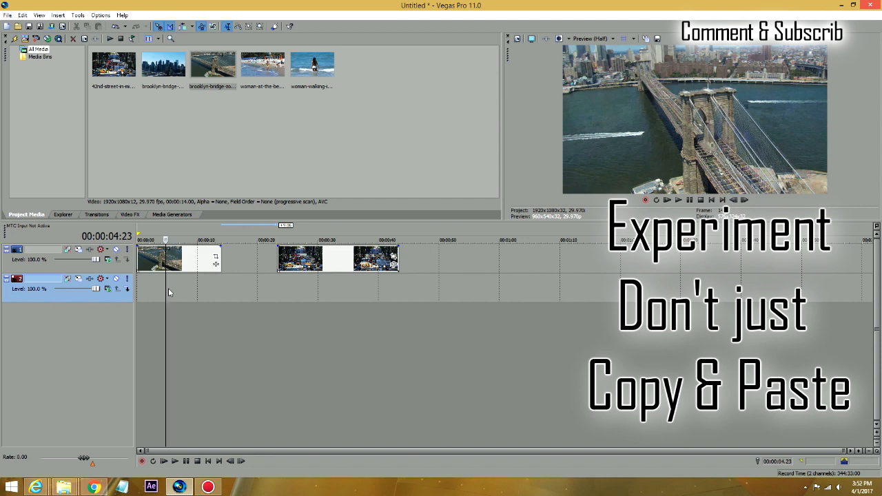
pyautogui.moveTo(177, 274)
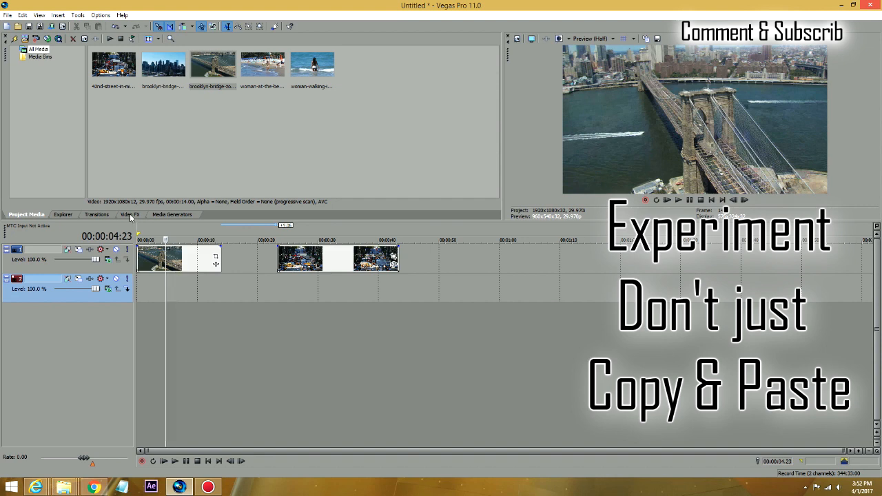
# - Select Color Curves in the Video FX plug-in list to browse its presets
pyautogui.click(129, 214)
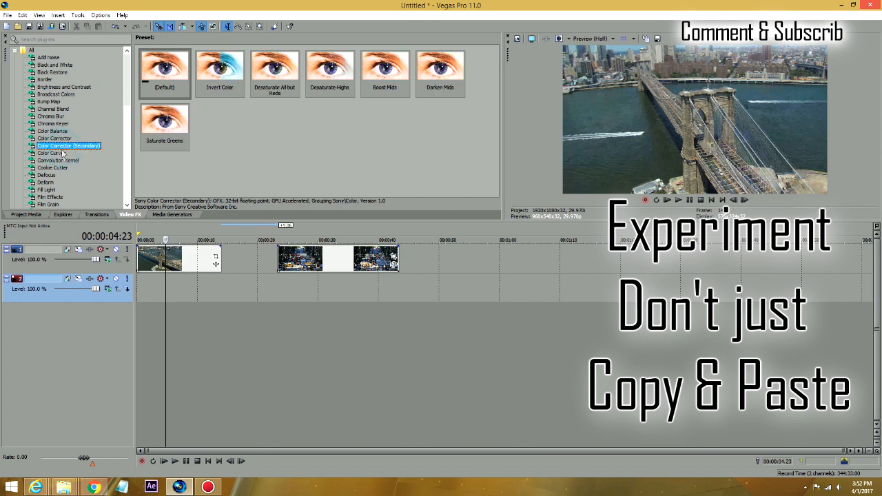
pyautogui.click(52, 152)
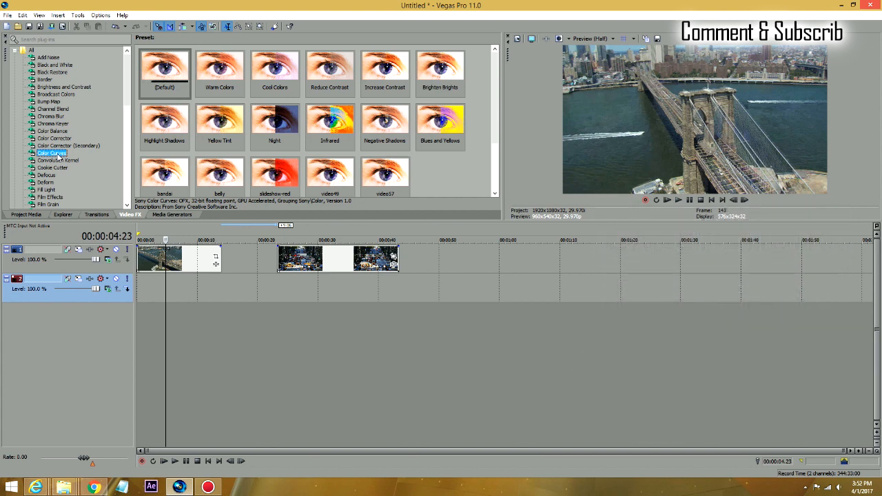
pyautogui.click(53, 168)
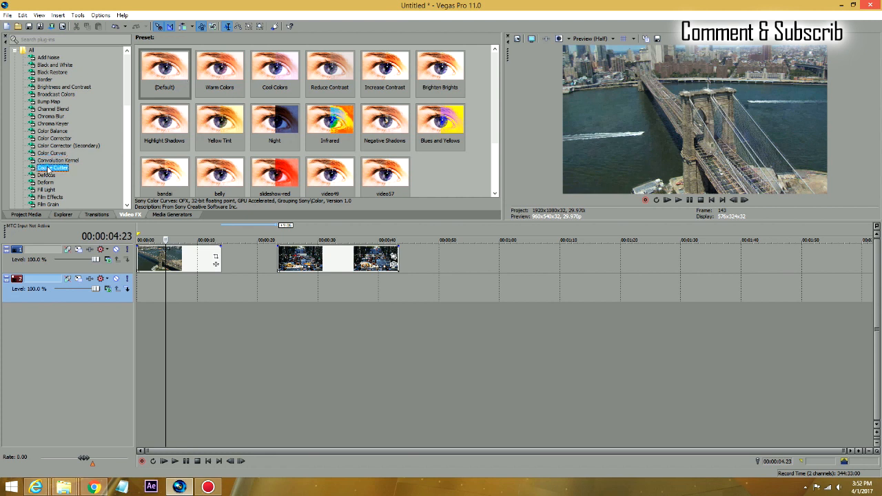
pyautogui.click(53, 152)
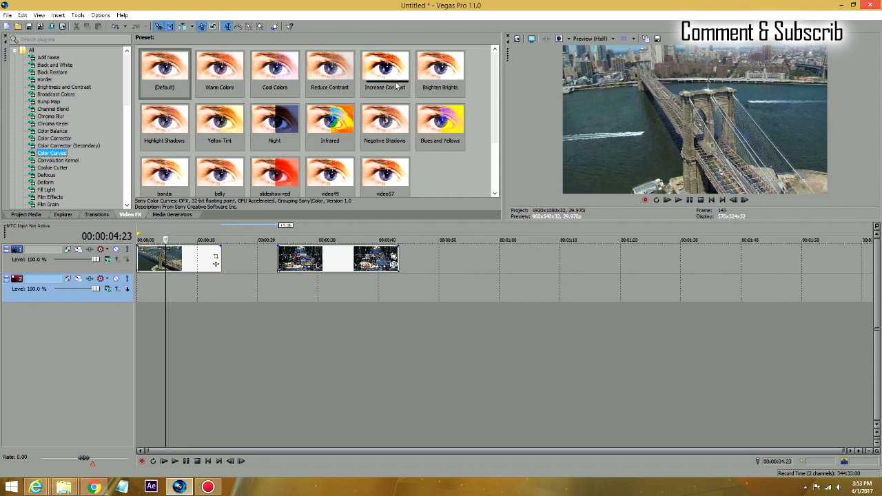
pyautogui.moveTo(439, 93)
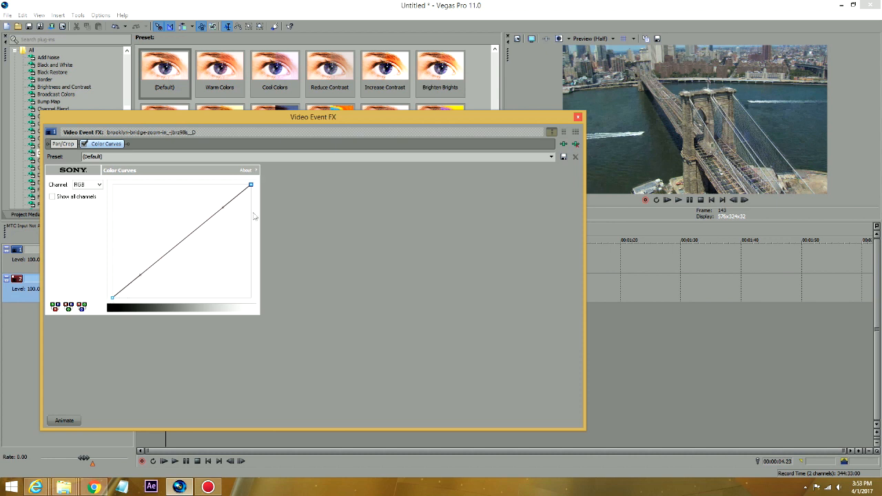
pyautogui.moveTo(583, 146)
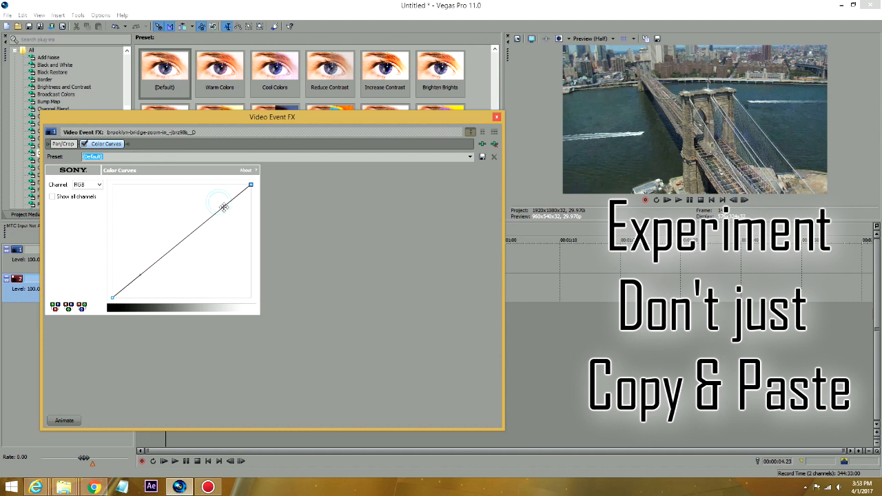
# - Bend the bridge clip's RGB curve upward, lifting midtones and highlights into an S-shape
pyautogui.moveTo(224, 207); pyautogui.dragTo(239, 214)
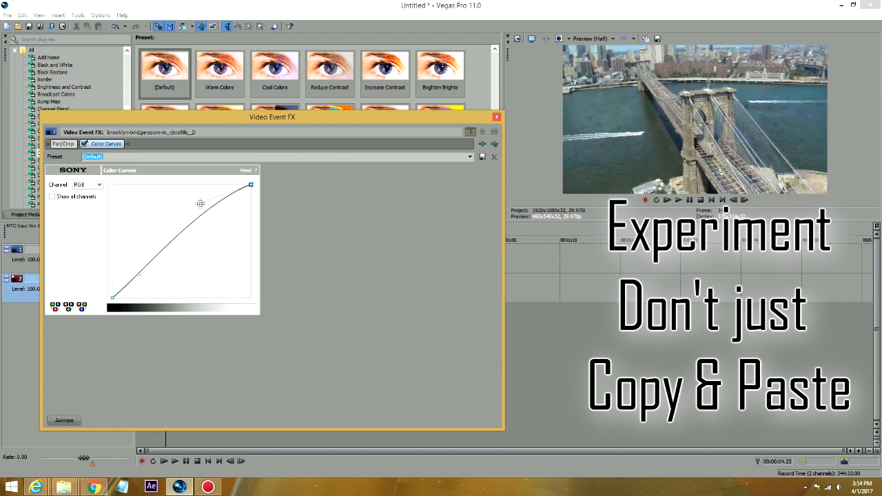
pyautogui.moveTo(200, 203); pyautogui.dragTo(187, 198)
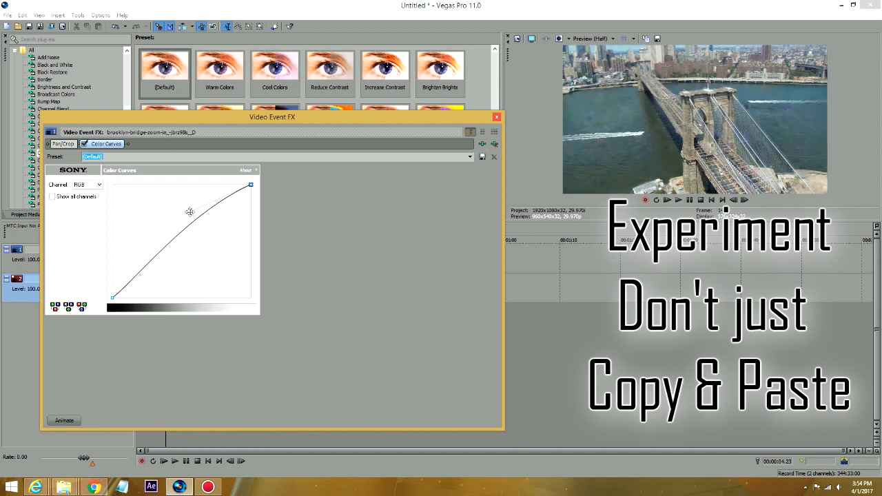
pyautogui.moveTo(190, 212); pyautogui.dragTo(176, 198)
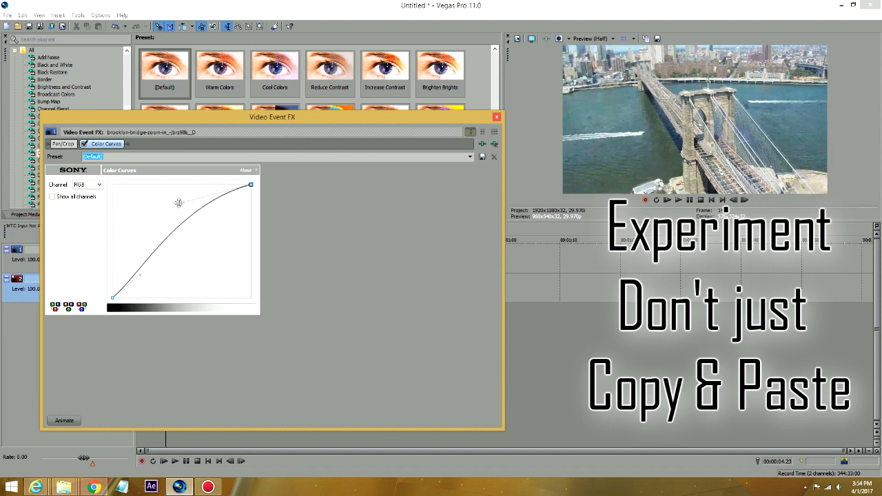
pyautogui.moveTo(178, 203); pyautogui.dragTo(182, 189)
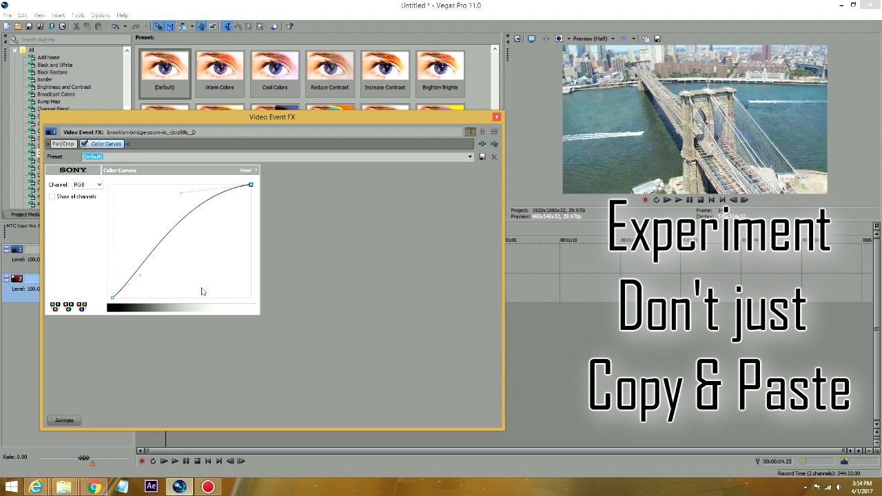
pyautogui.moveTo(164, 284)
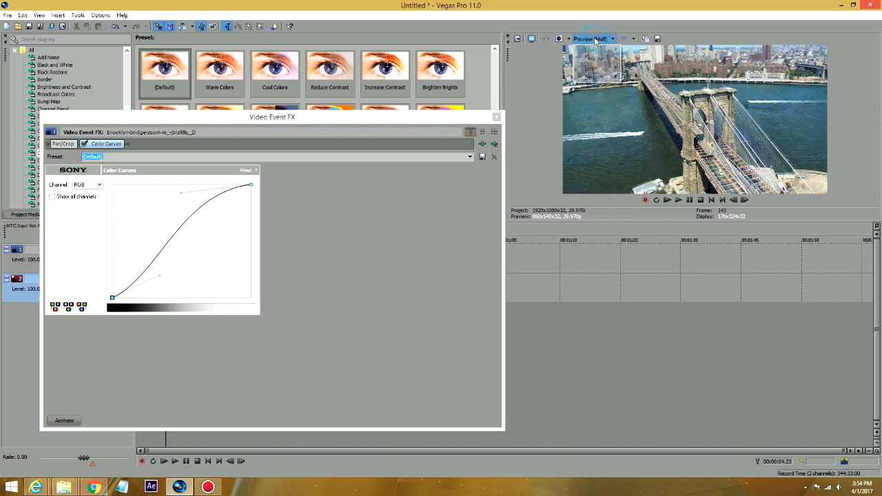
# - Set the Video Preview quality to Preview > Full
pyautogui.click(592, 39)
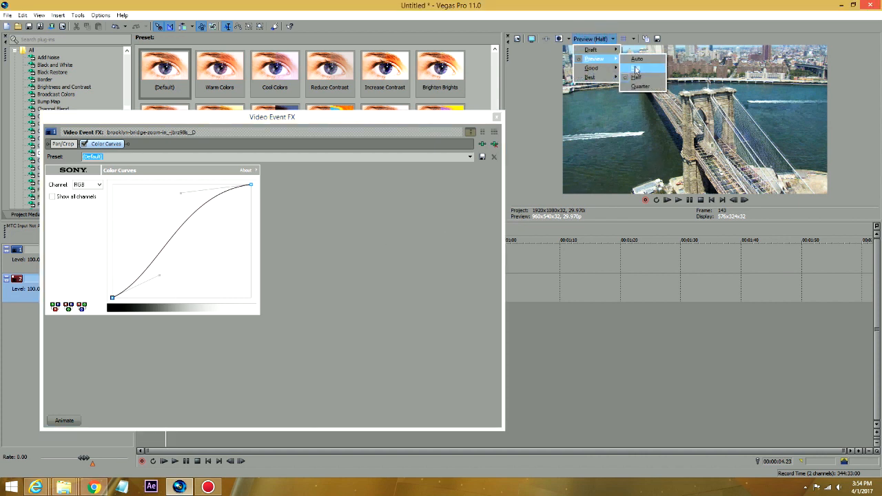
pyautogui.click(590, 67)
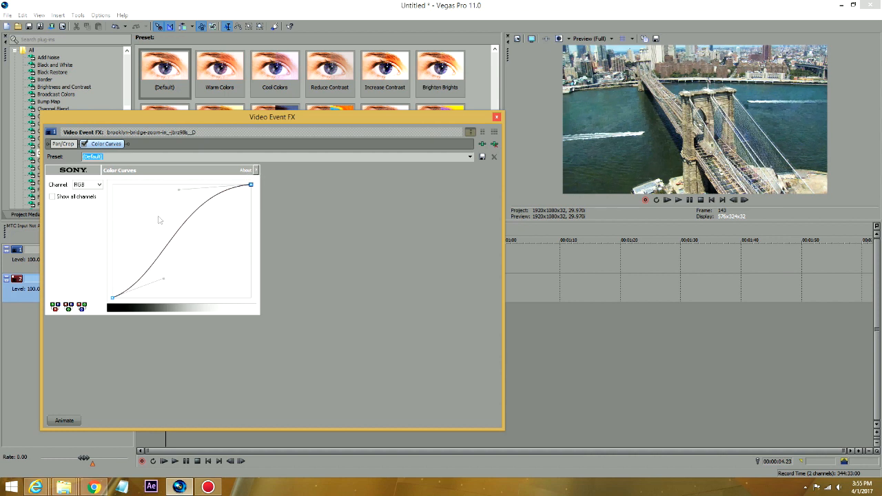
pyautogui.click(495, 117)
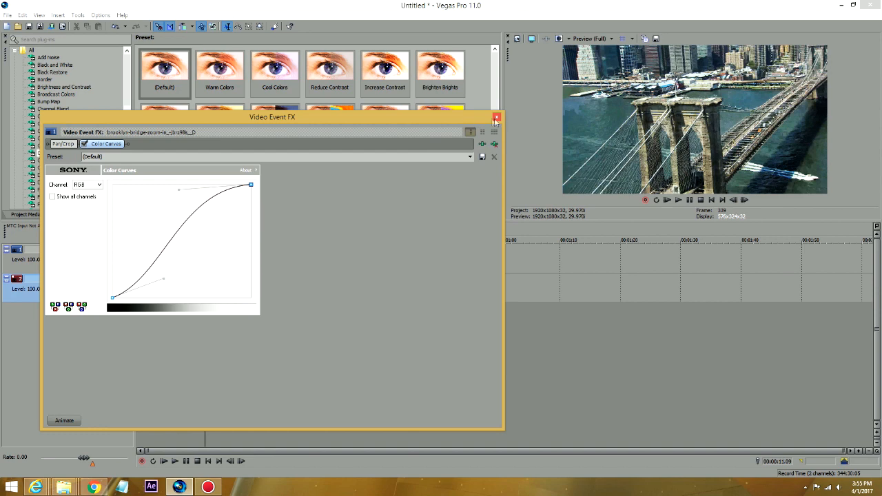
# - Close the Color Curves settings and select Color Corrector in the Video FX list
pyautogui.click(497, 120)
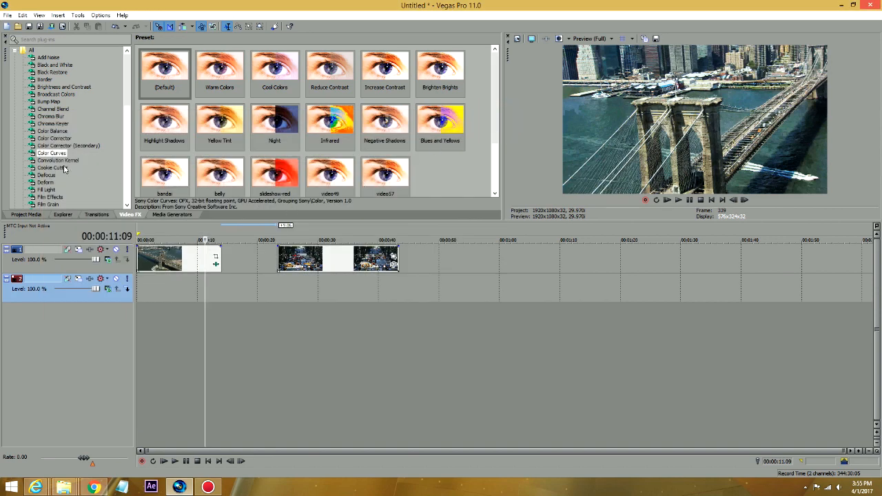
pyautogui.click(54, 138)
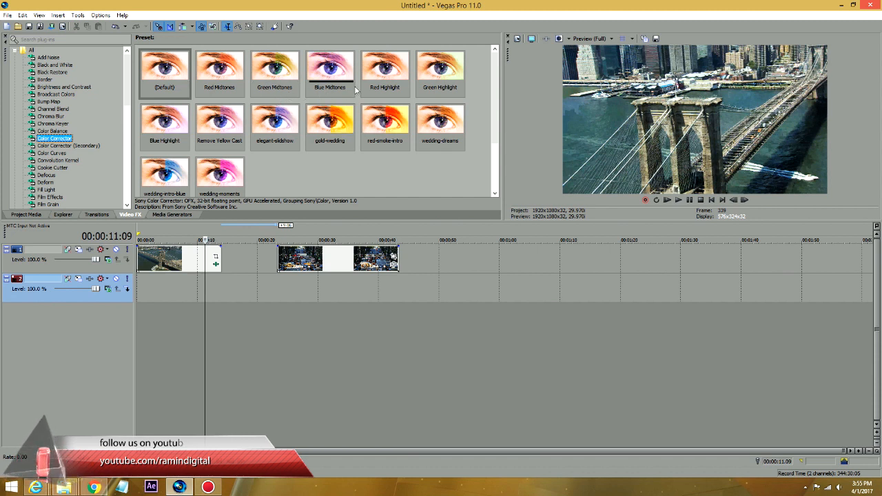
pyautogui.click(164, 69)
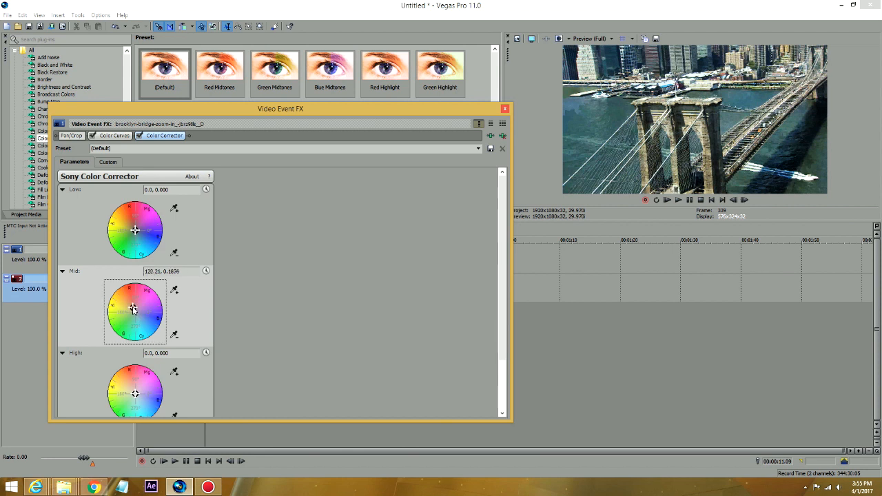
# - Tint the bridge clip's midtones toward yellow with the Mid colour wheel
pyautogui.moveTo(133, 310); pyautogui.dragTo(133, 302)
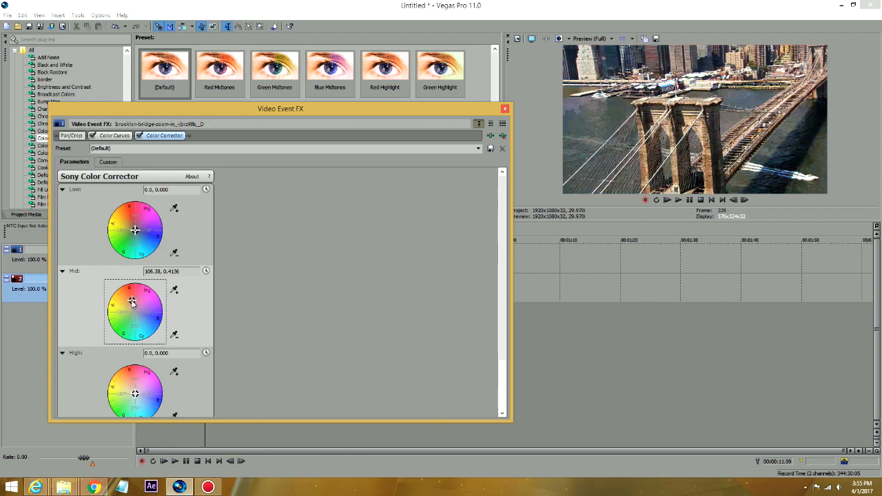
pyautogui.moveTo(132, 302); pyautogui.dragTo(131, 306)
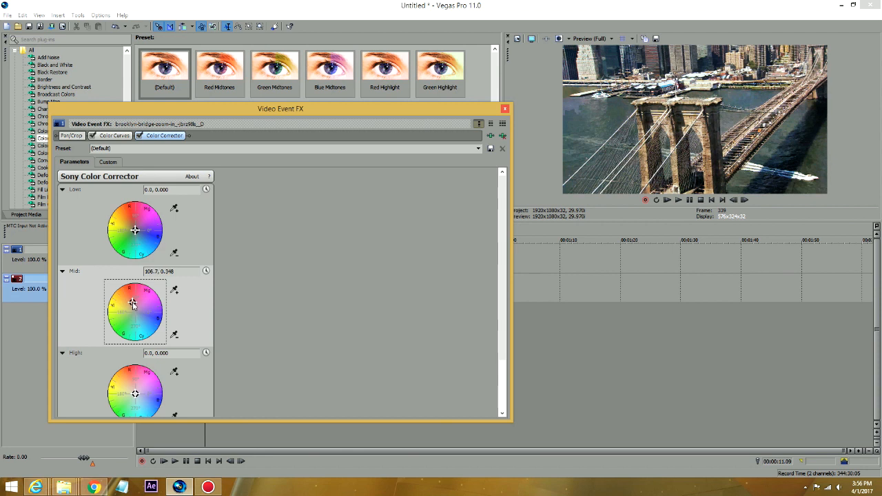
pyautogui.moveTo(136, 304); pyautogui.dragTo(133, 303)
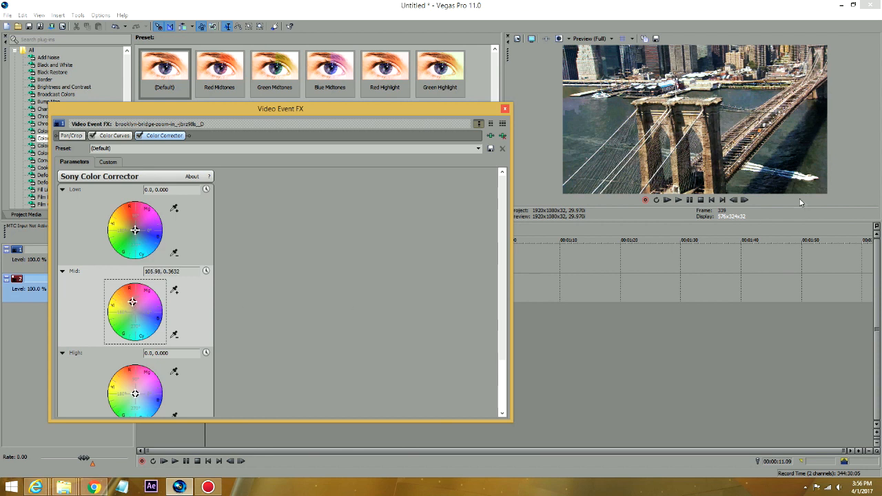
pyautogui.moveTo(753, 139)
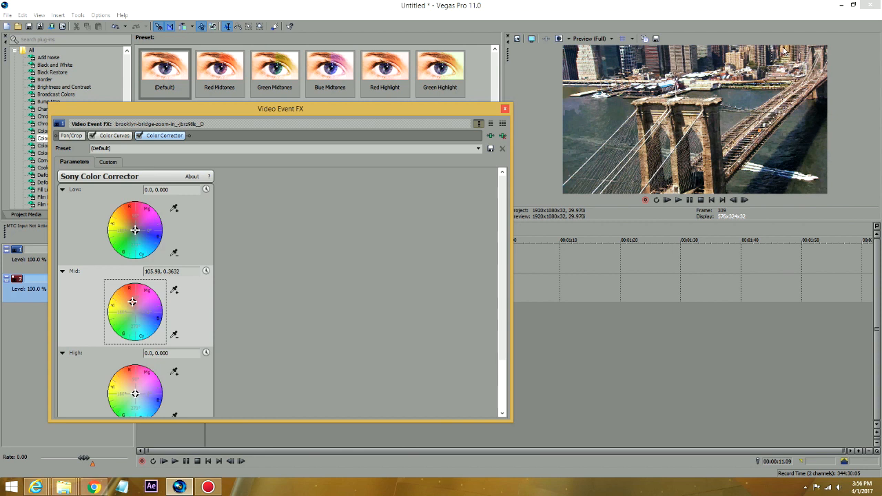
pyautogui.moveTo(155, 375)
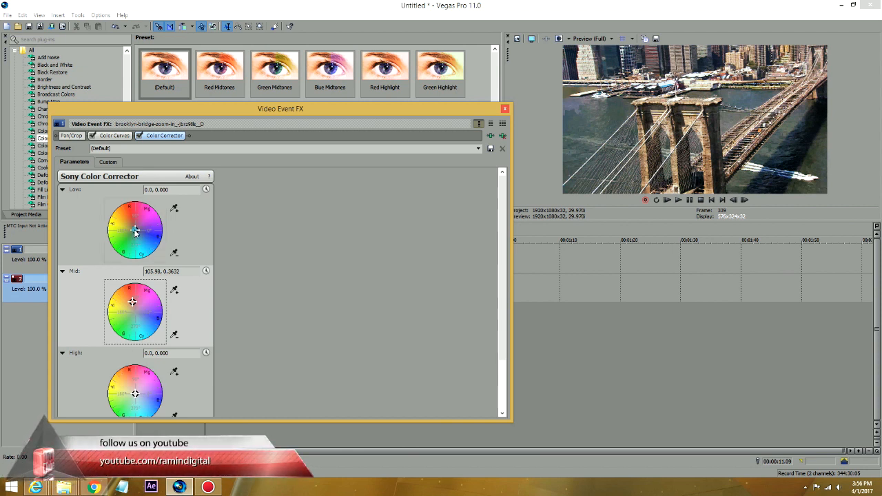
# - Add subtle shadow and highlight tints with the Low and High wheels, then close the window
pyautogui.moveTo(136, 231); pyautogui.dragTo(125, 230)
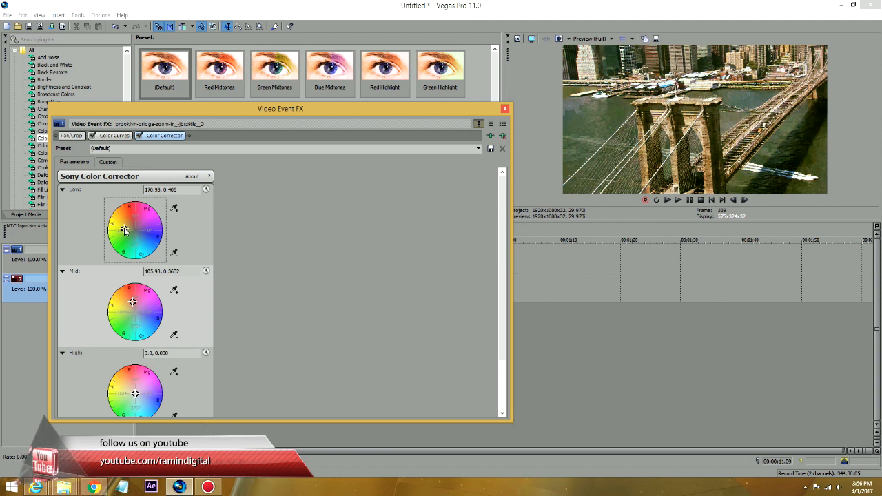
pyautogui.moveTo(124, 230); pyautogui.dragTo(139, 233)
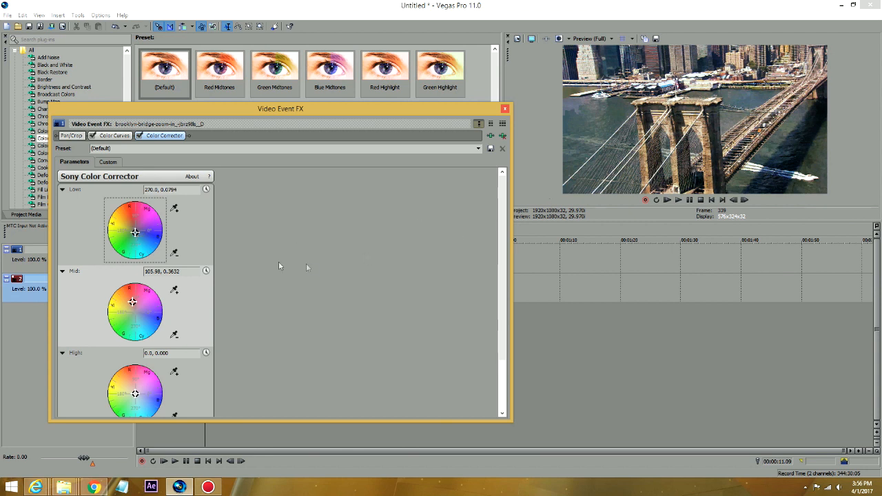
pyautogui.moveTo(136, 232); pyautogui.dragTo(131, 227)
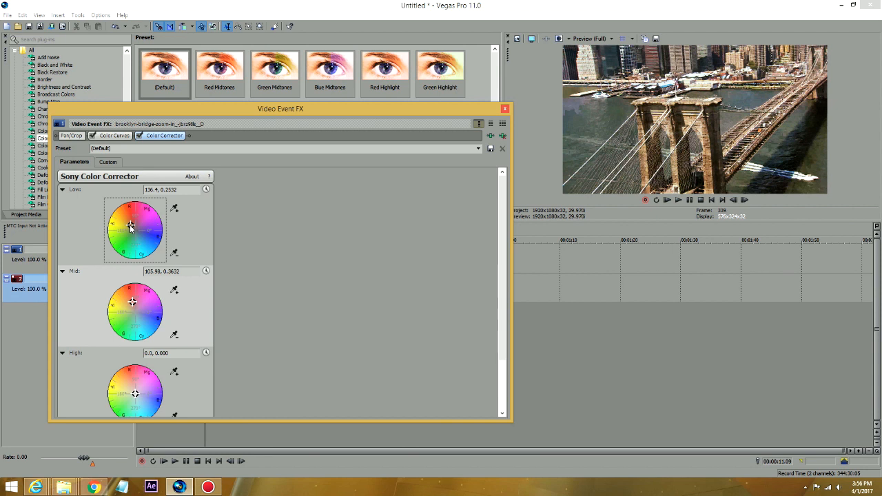
pyautogui.moveTo(131, 227); pyautogui.dragTo(130, 226)
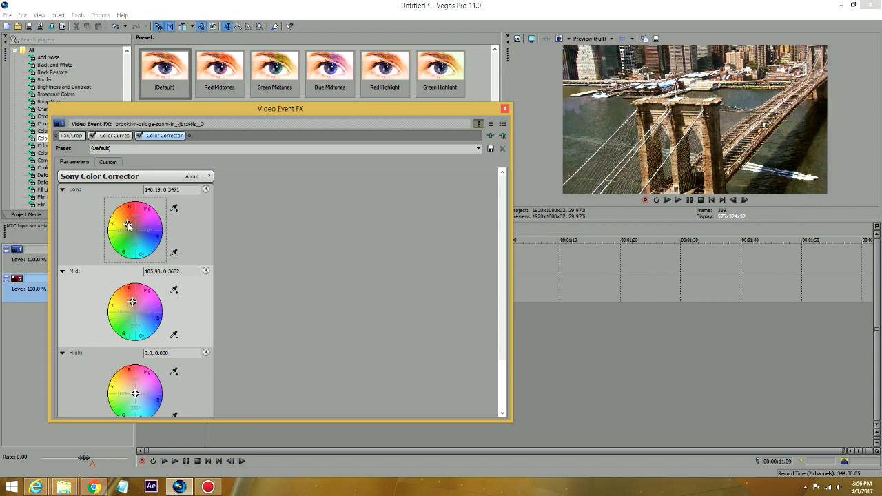
pyautogui.moveTo(128, 226); pyautogui.dragTo(130, 229)
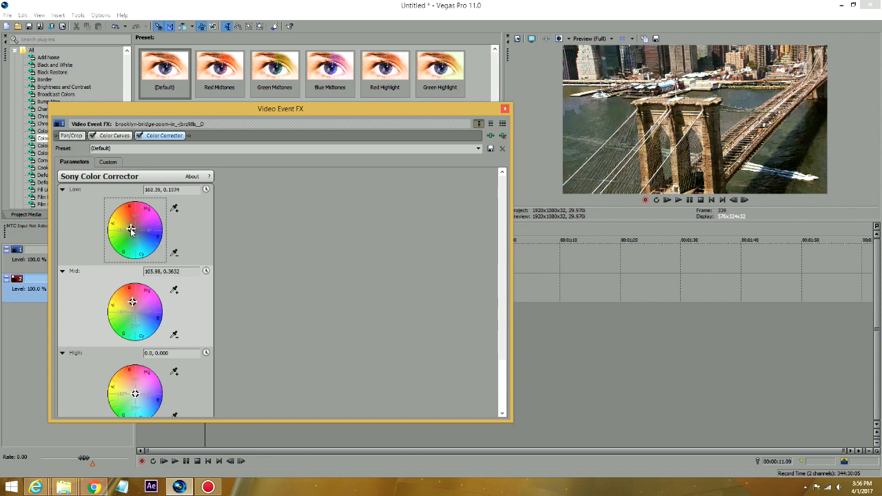
pyautogui.moveTo(131, 231); pyautogui.dragTo(137, 228)
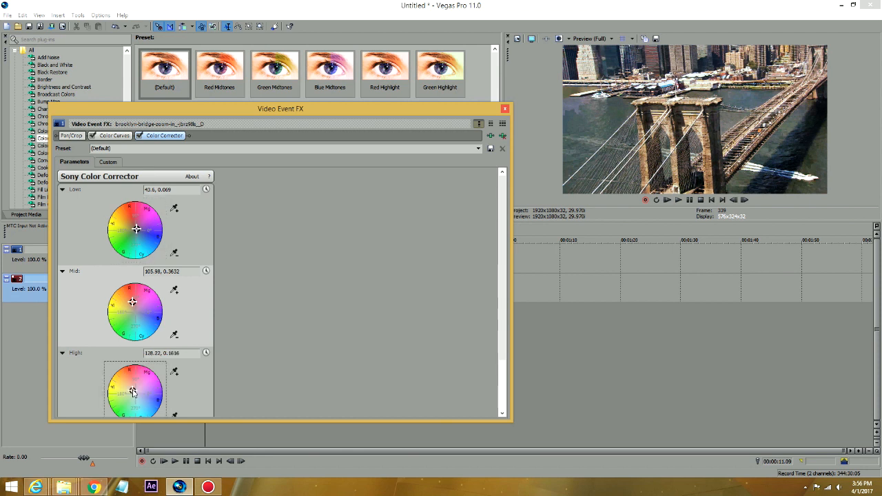
pyautogui.moveTo(134, 393); pyautogui.dragTo(133, 384)
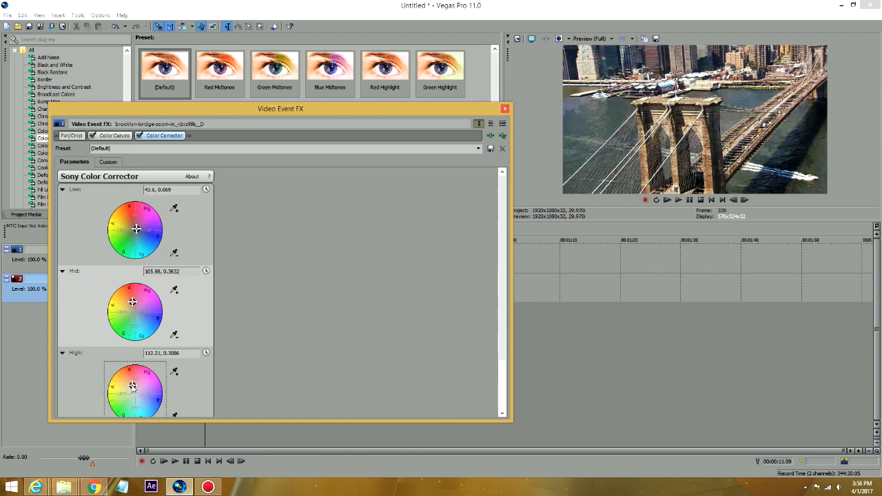
pyautogui.click(505, 108)
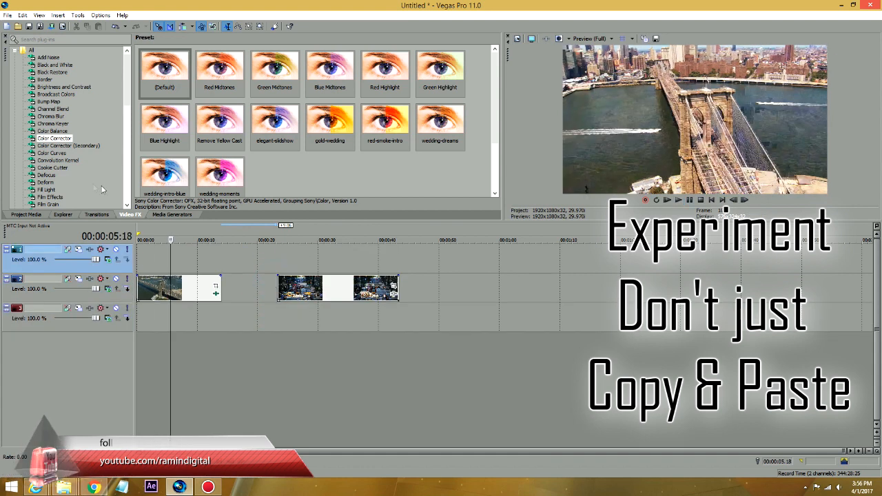
# - Show Project Media and select the Brooklyn Bridge clip on the top track near 00:00:34
pyautogui.click(26, 215)
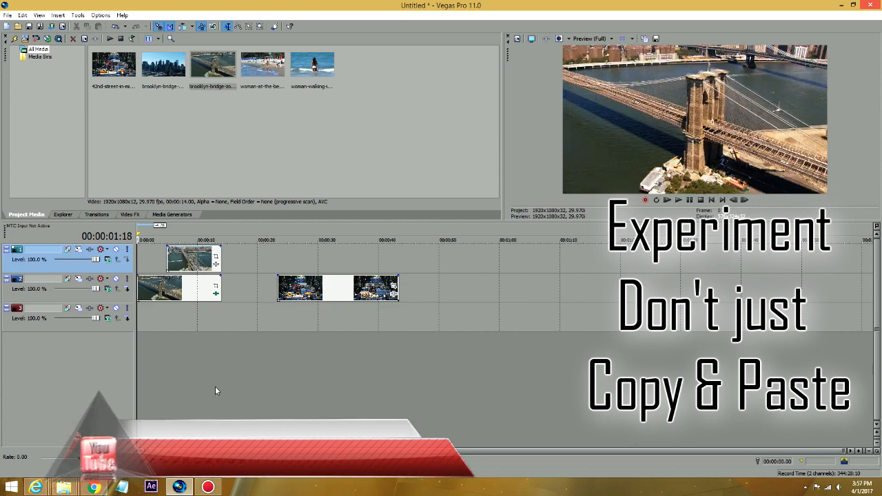
pyautogui.click(677, 200)
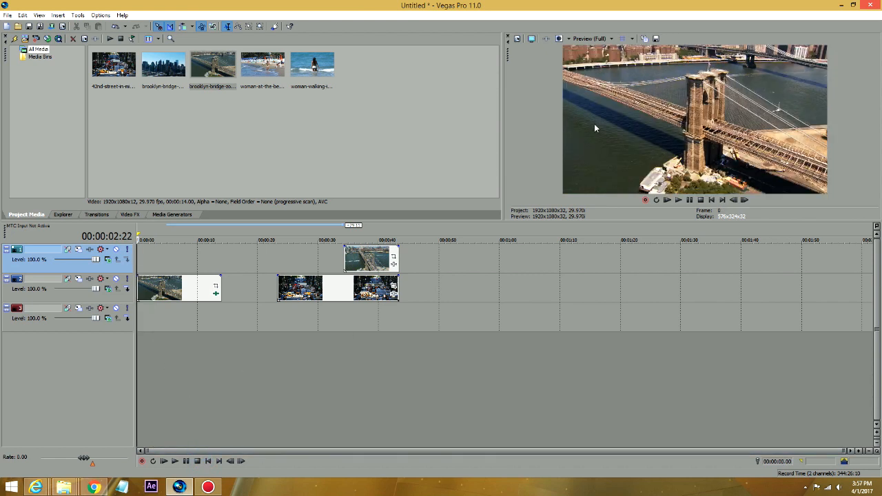
pyautogui.moveTo(598, 65)
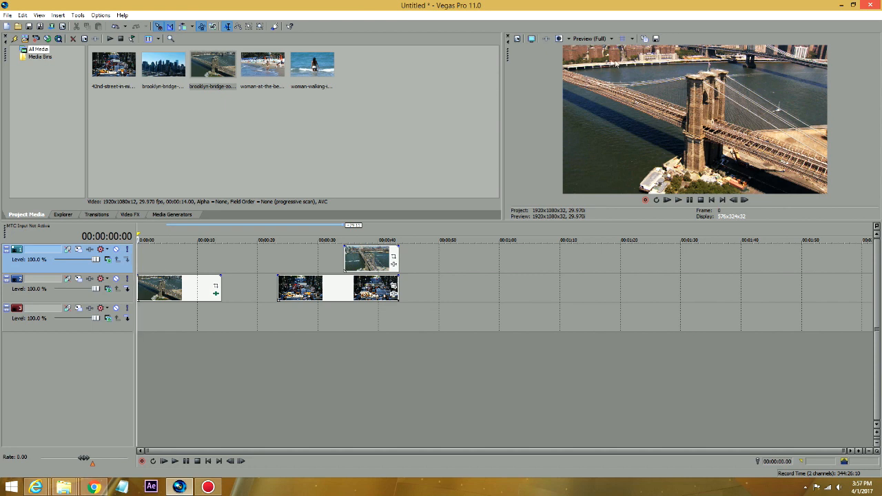
pyautogui.moveTo(744, 96)
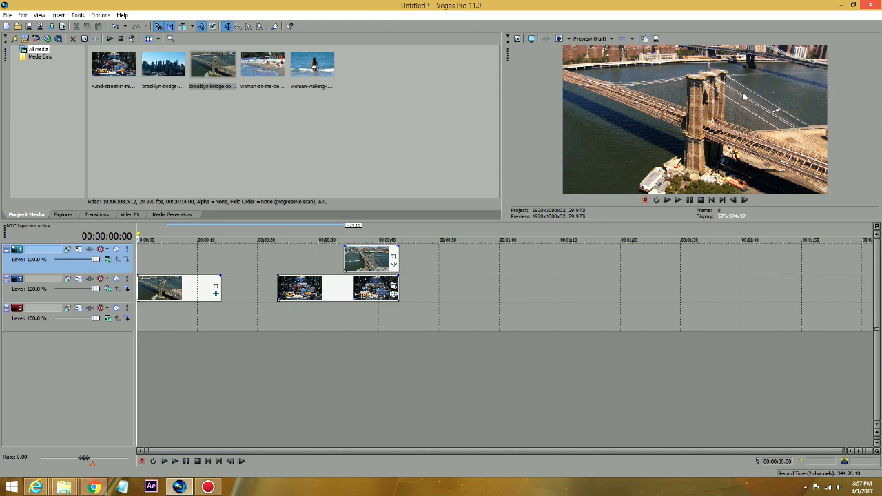
pyautogui.moveTo(688, 110)
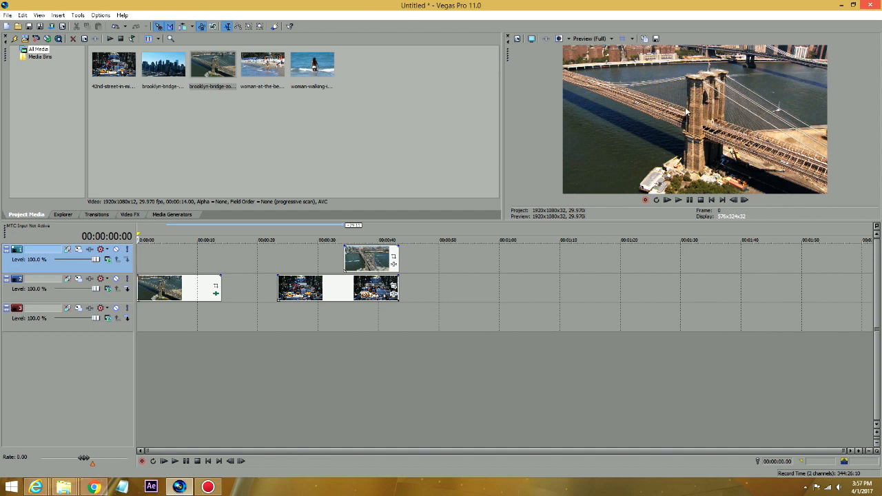
pyautogui.moveTo(667, 49)
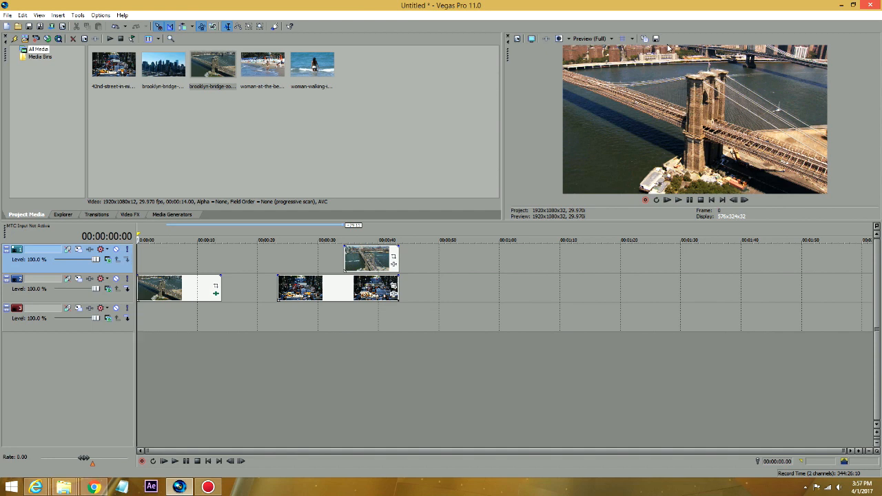
pyautogui.moveTo(579, 57)
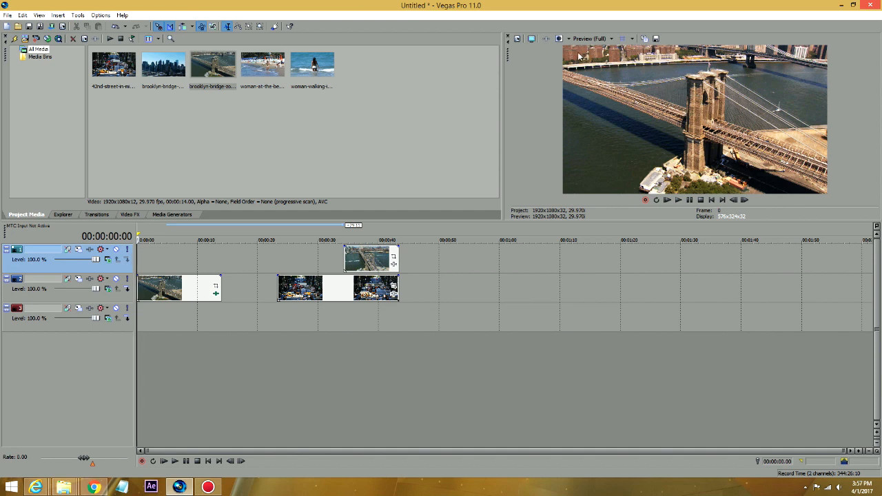
pyautogui.moveTo(608, 180)
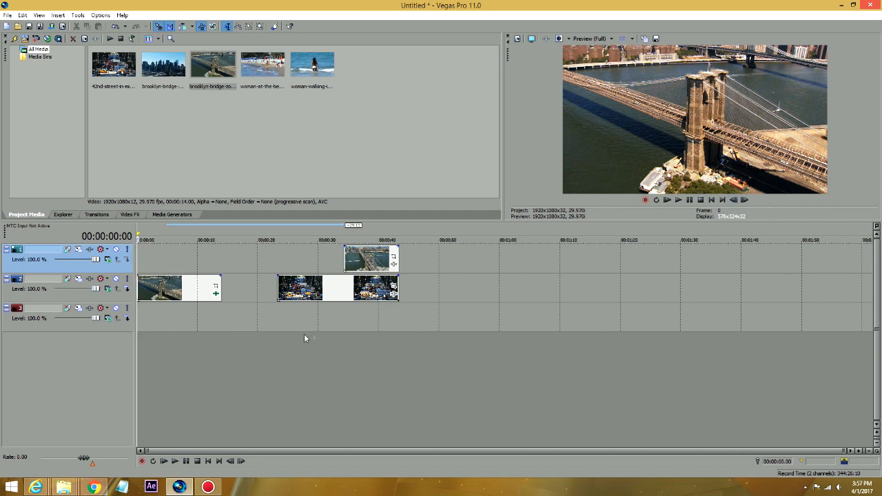
pyautogui.moveTo(181, 331)
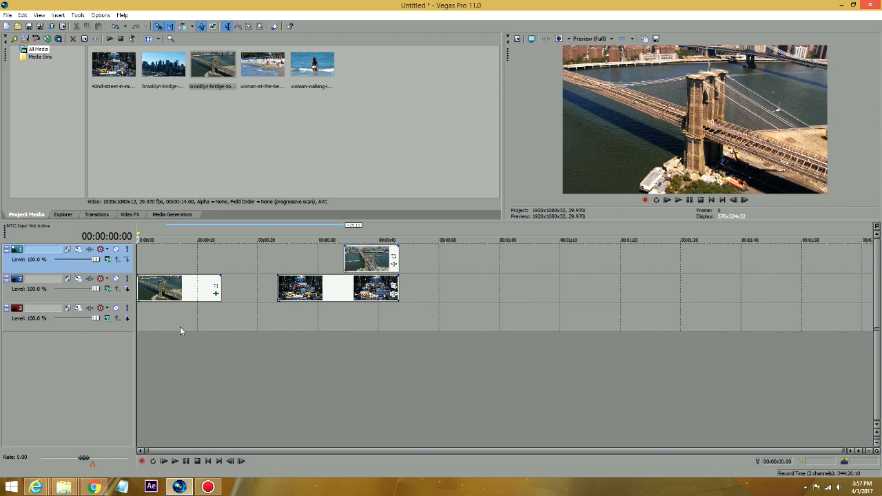
pyautogui.moveTo(216, 336)
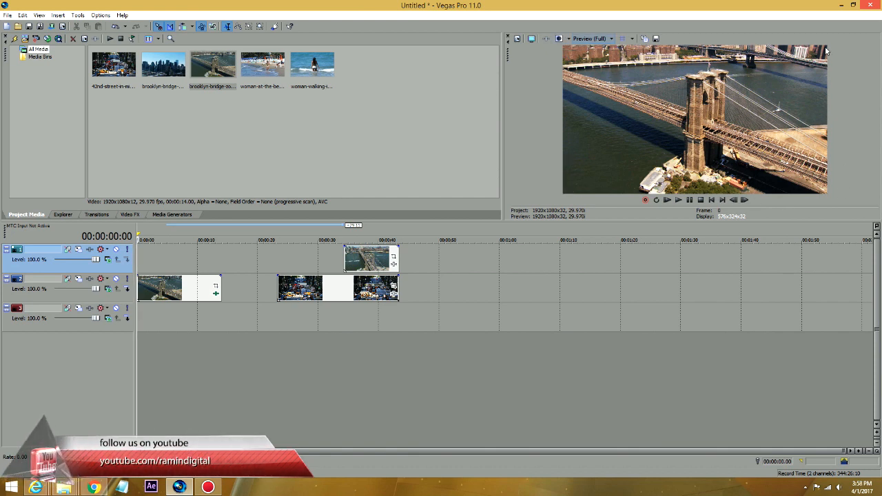
pyautogui.moveTo(186, 331)
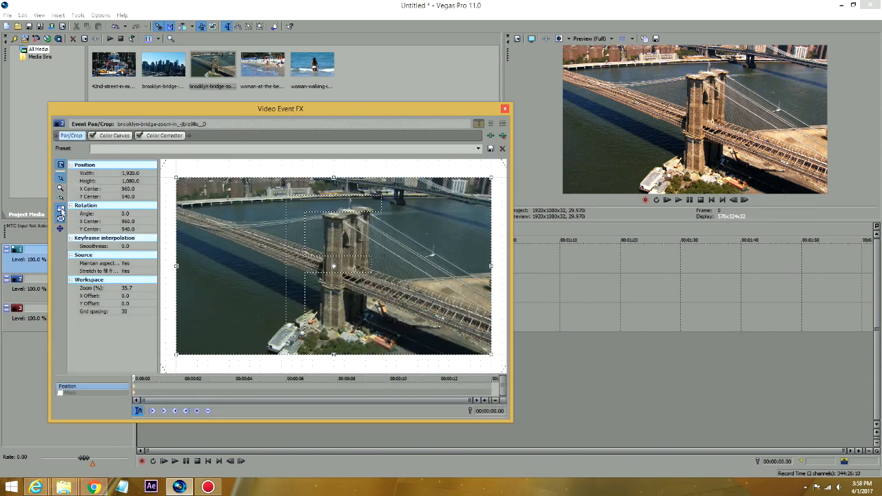
pyautogui.moveTo(61, 219)
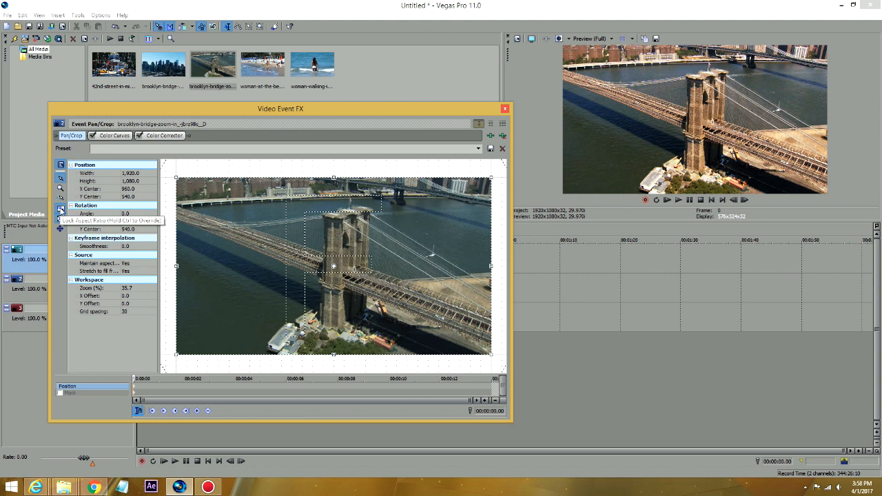
pyautogui.moveTo(467, 350)
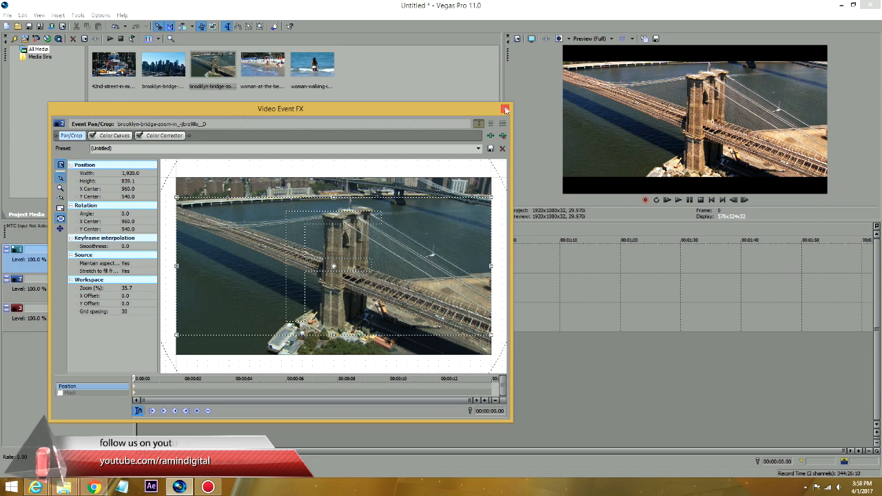
# - Close Video Event FX and slide the letterboxed clip above the original bridge clip
pyautogui.click(506, 109)
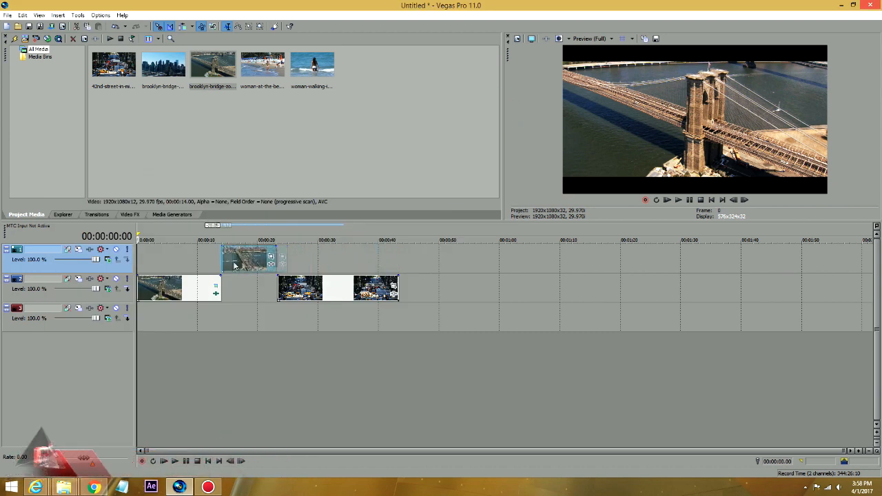
pyautogui.moveTo(248, 258); pyautogui.dragTo(193, 258)
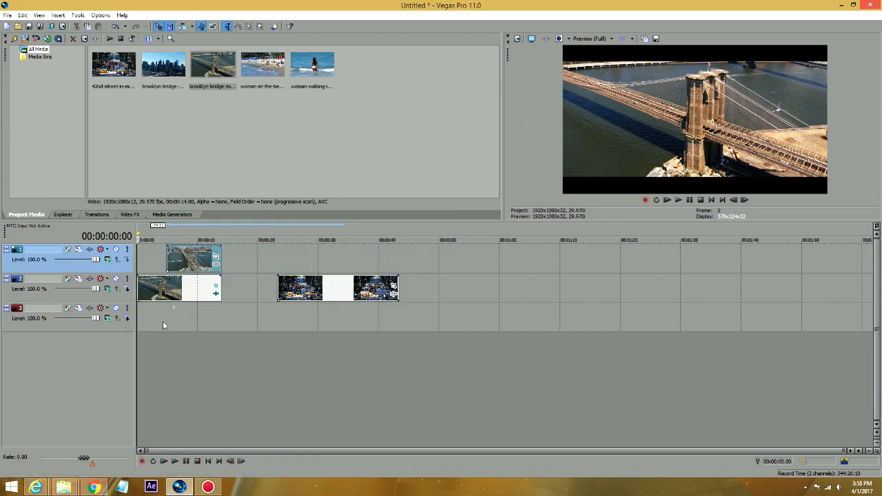
pyautogui.click(667, 200)
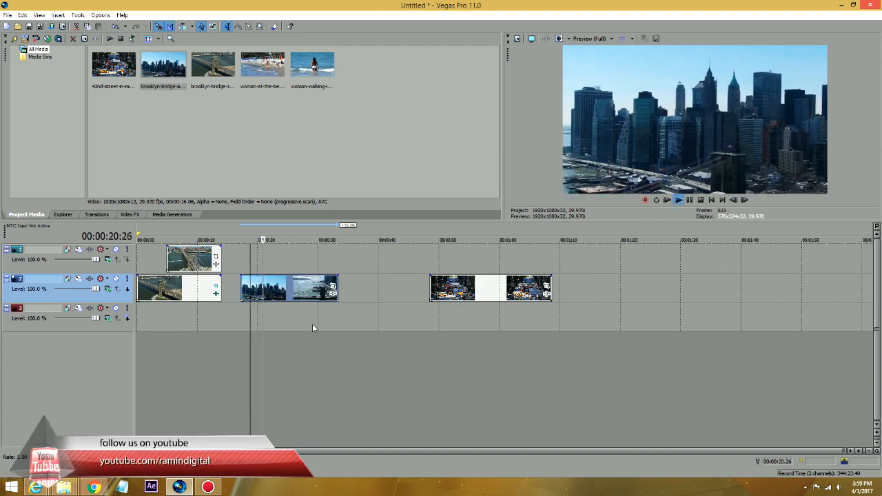
# - Apply the Color Curves Warm Colors preset to the Manhattan clip
pyautogui.click(129, 214)
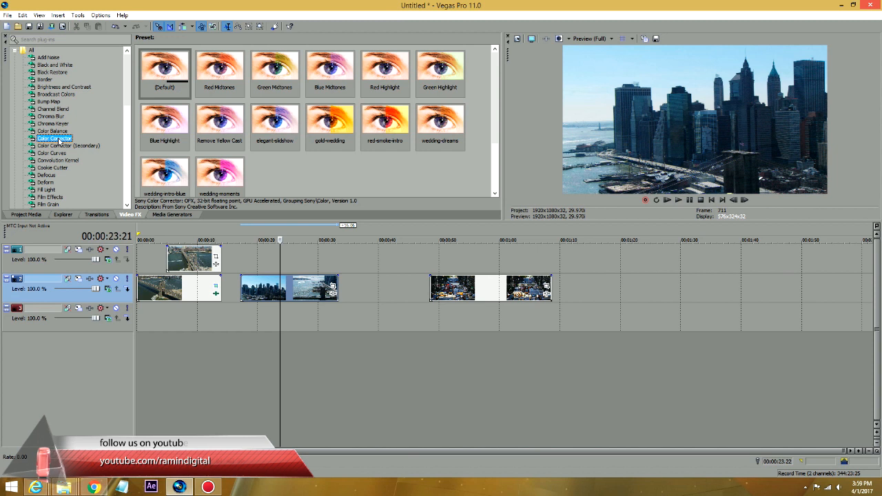
pyautogui.click(52, 152)
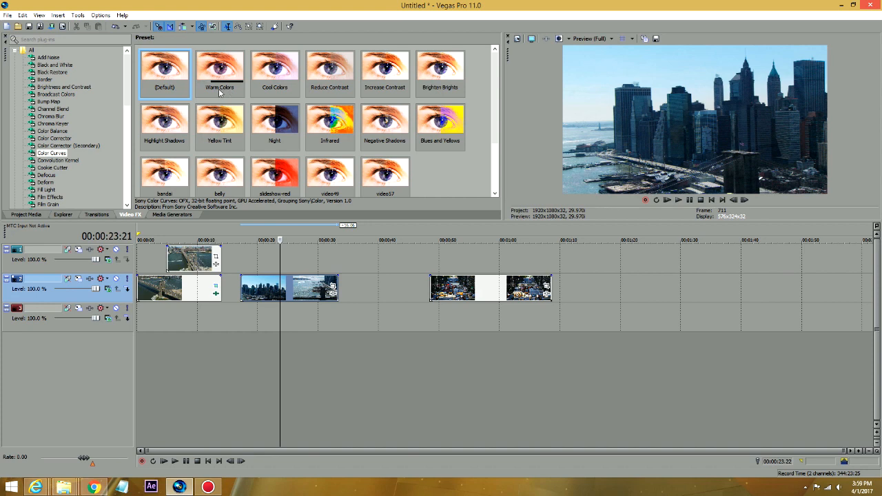
pyautogui.click(220, 74)
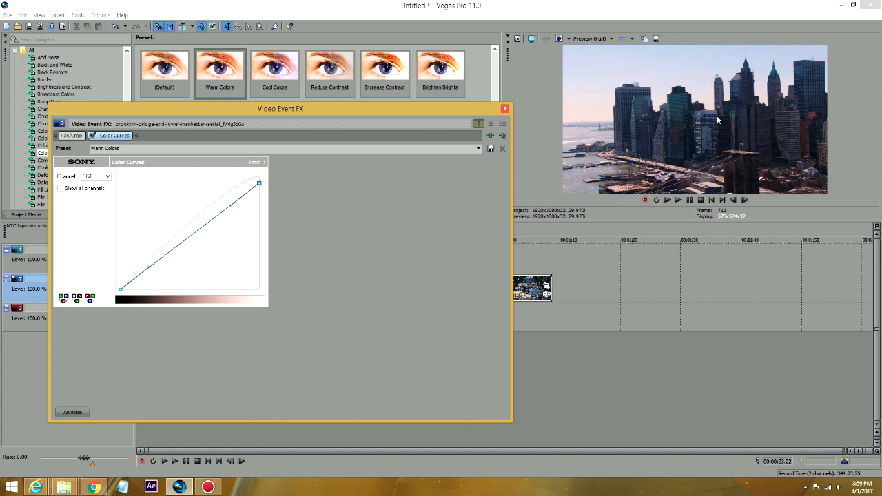
pyautogui.moveTo(224, 215)
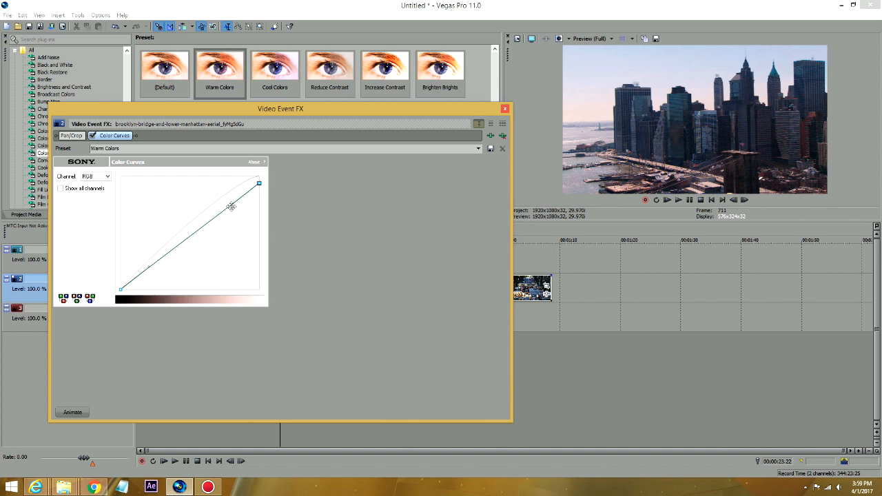
# - Bend the Warm Colors curve, then remove Color Curves from the effect chain
pyautogui.moveTo(231, 207); pyautogui.dragTo(223, 201)
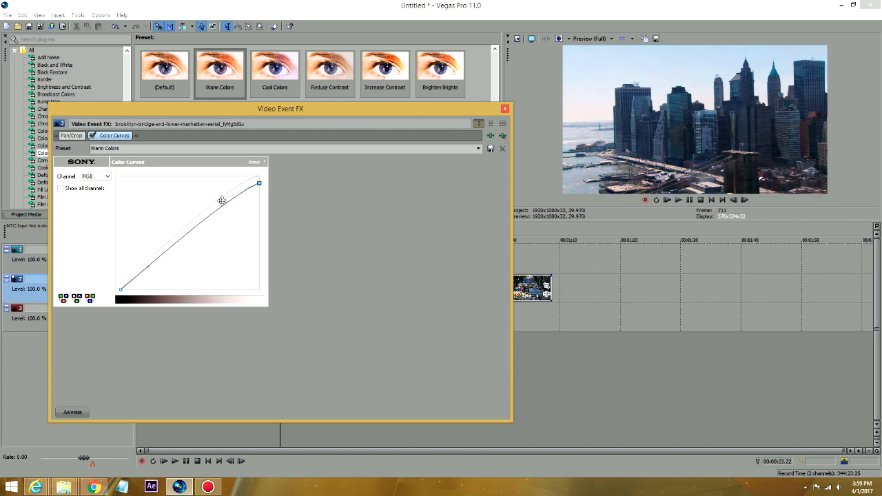
pyautogui.moveTo(222, 201); pyautogui.dragTo(164, 274)
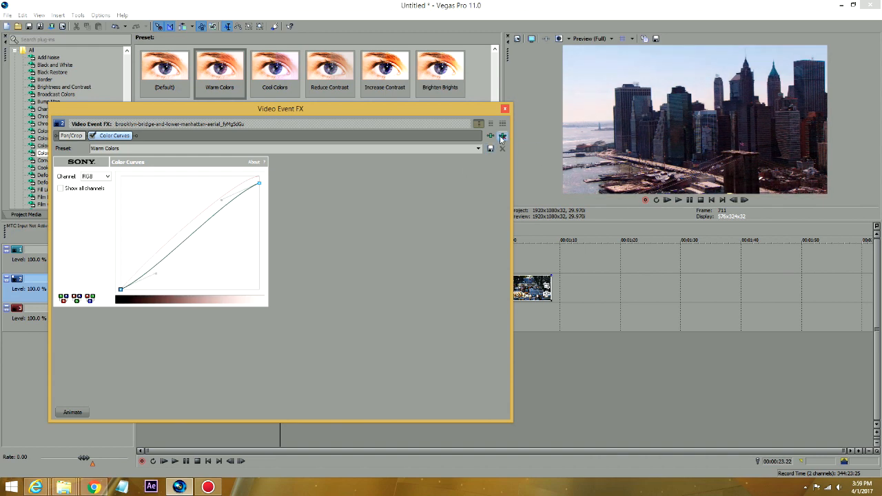
pyautogui.click(70, 135)
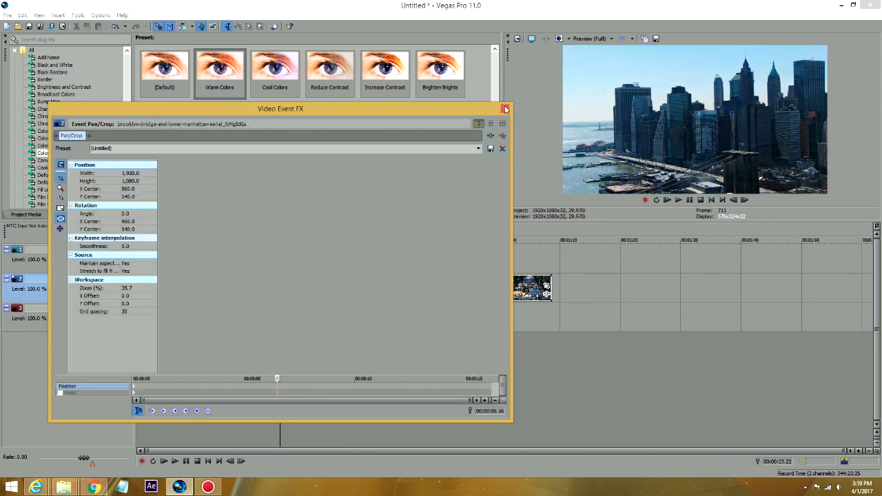
# - Shape the Manhattan clip's default Color Curves into a contrast S-curve and close the window
pyautogui.click(506, 109)
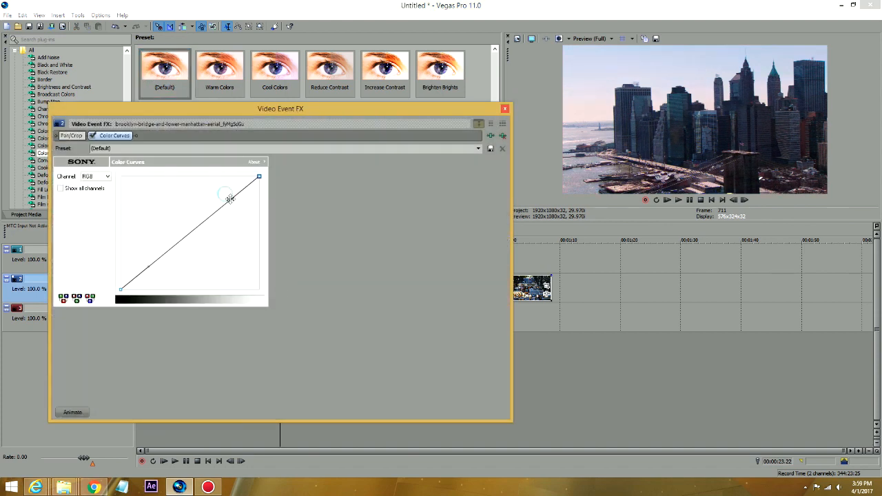
pyautogui.moveTo(227, 195); pyautogui.dragTo(208, 192)
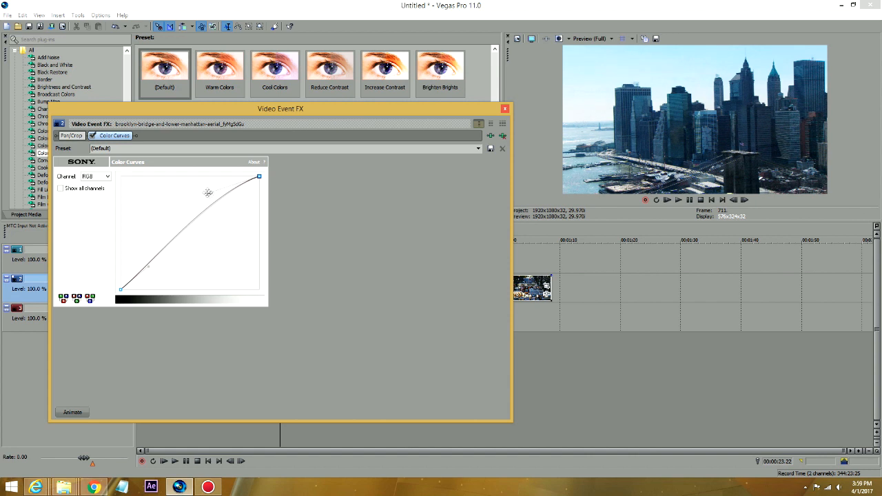
pyautogui.moveTo(209, 193); pyautogui.dragTo(148, 267)
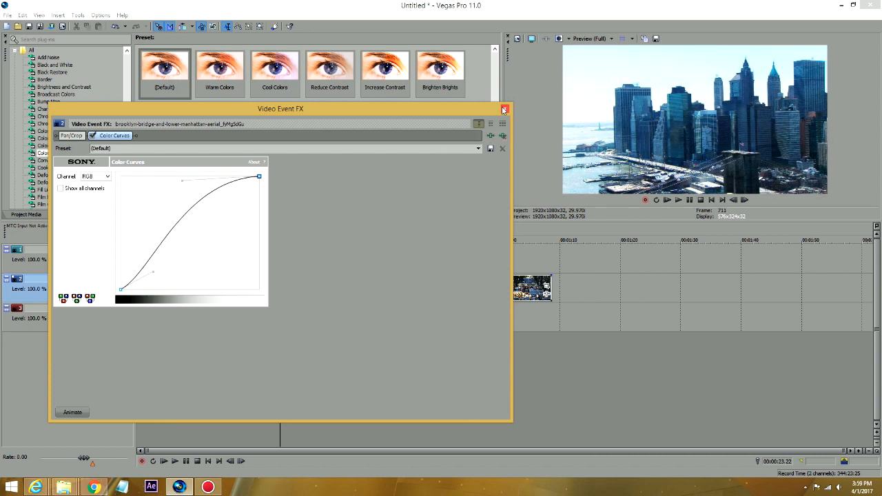
pyautogui.click(504, 109)
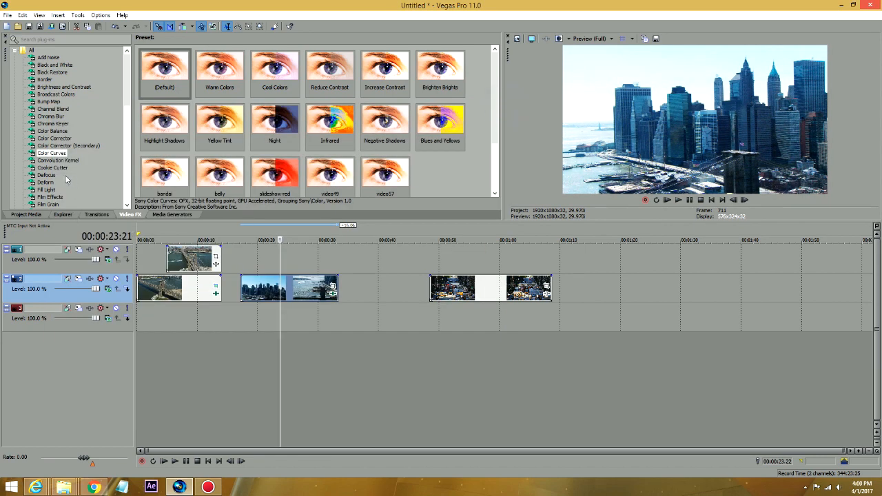
# - Apply Color Corrector to the Manhattan clip, cooling midtones and tinting shadows and highlights
pyautogui.click(54, 138)
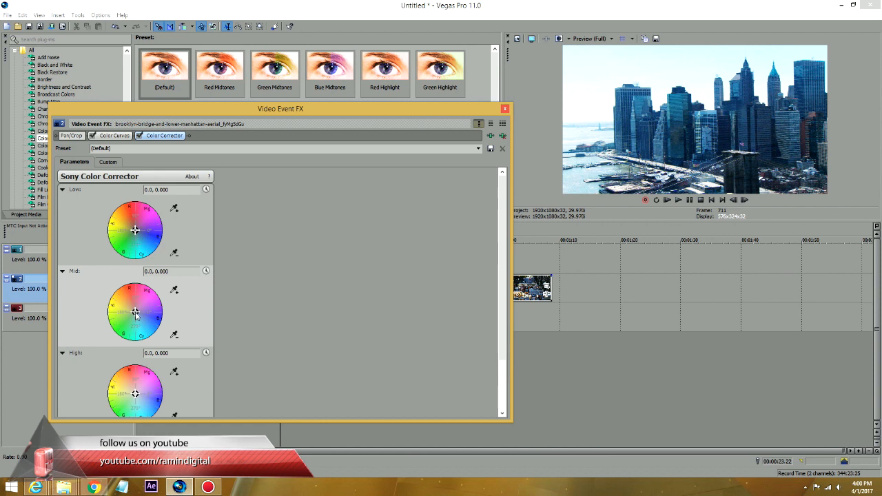
pyautogui.moveTo(135, 312); pyautogui.dragTo(121, 309)
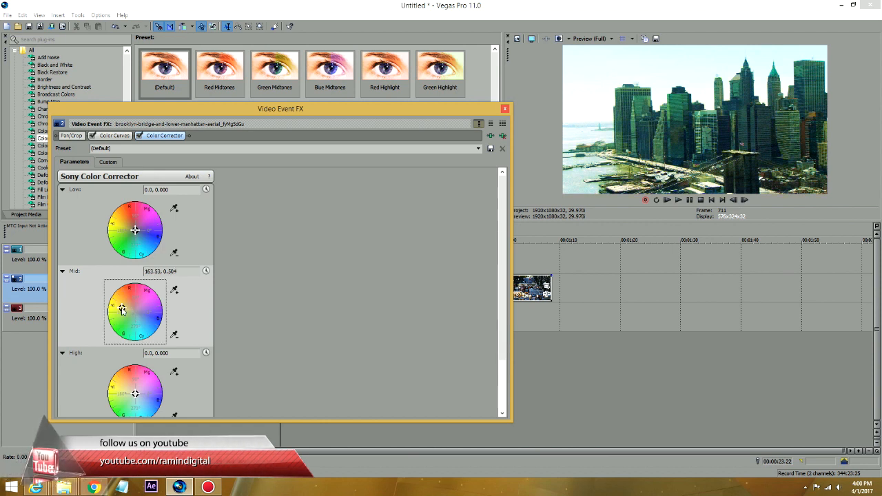
pyautogui.moveTo(122, 308); pyautogui.dragTo(128, 309)
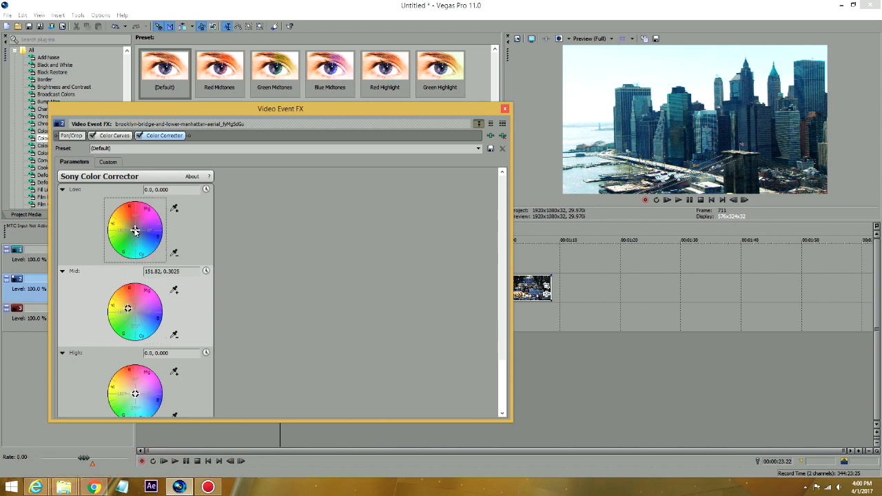
pyautogui.moveTo(136, 231); pyautogui.dragTo(133, 222)
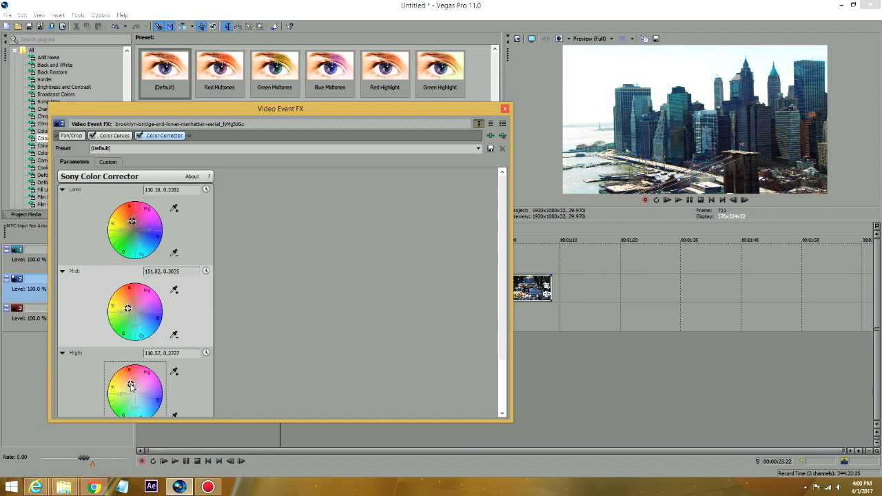
pyautogui.moveTo(131, 384); pyautogui.dragTo(131, 383)
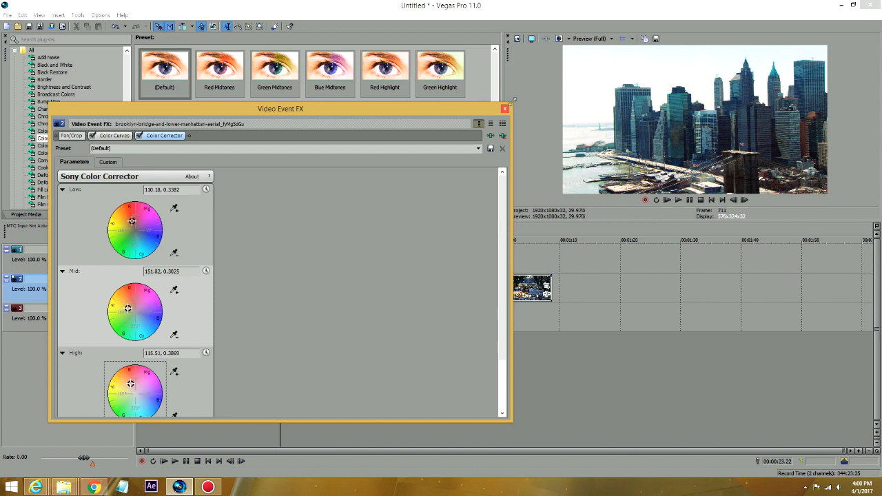
pyautogui.click(505, 108)
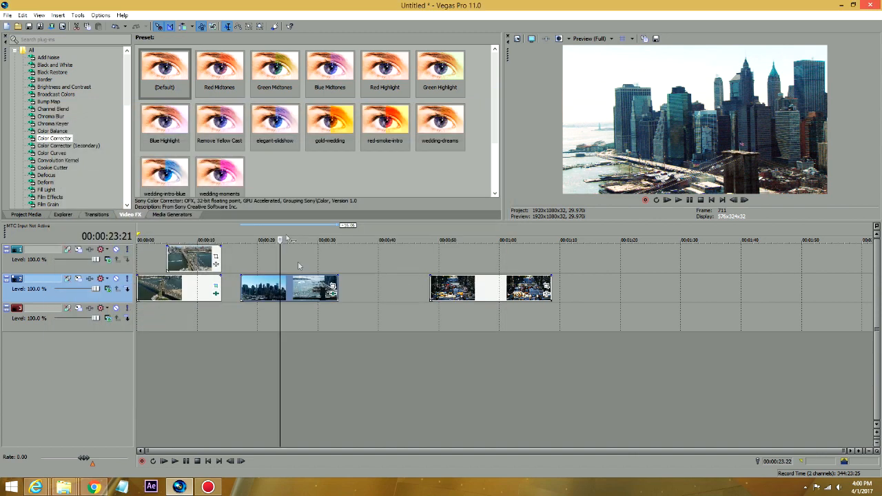
# - Switch to Project Media to reach the Manhattan aerial clip
pyautogui.click(26, 214)
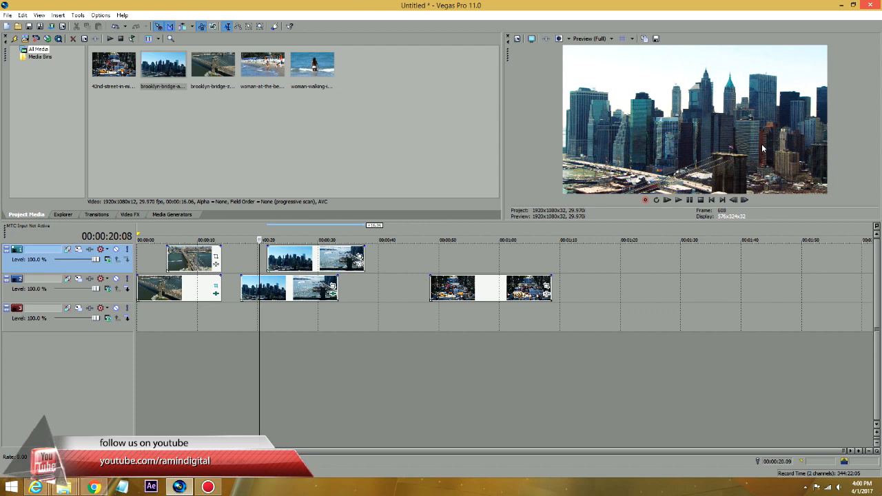
pyautogui.moveTo(281, 320)
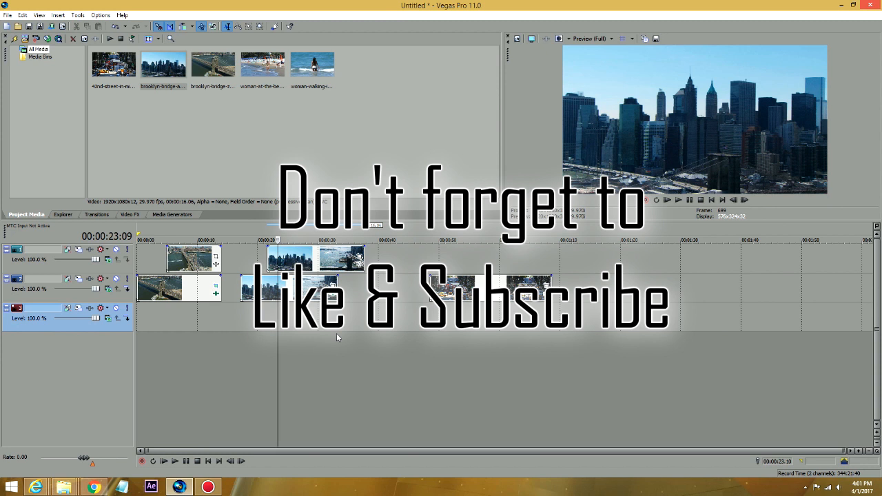
pyautogui.moveTo(337, 344)
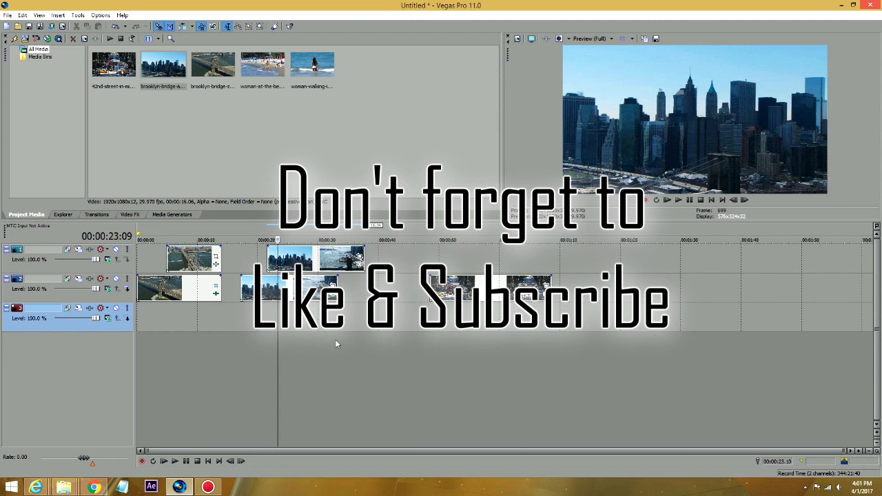